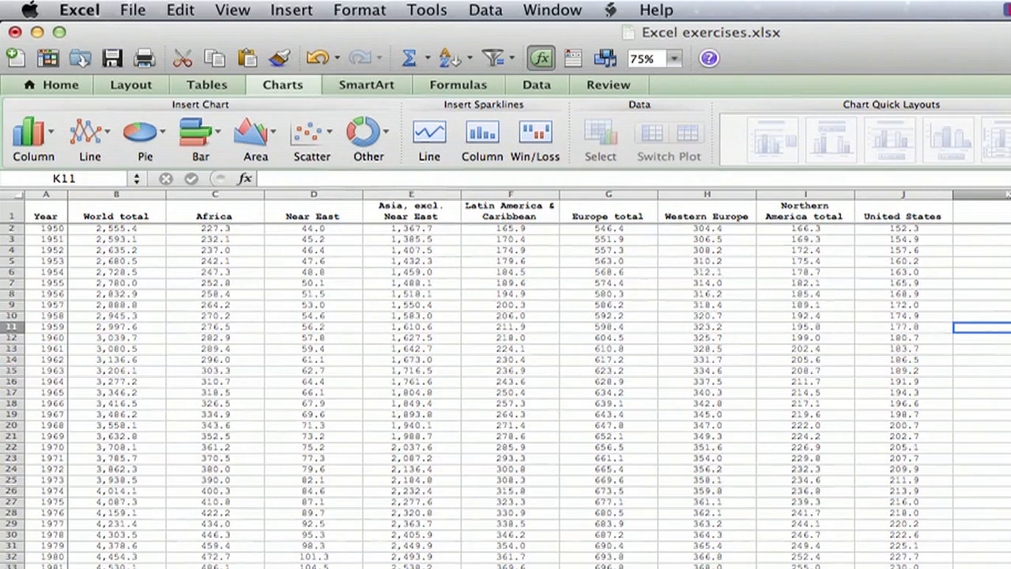
mouse_move(954, 367)
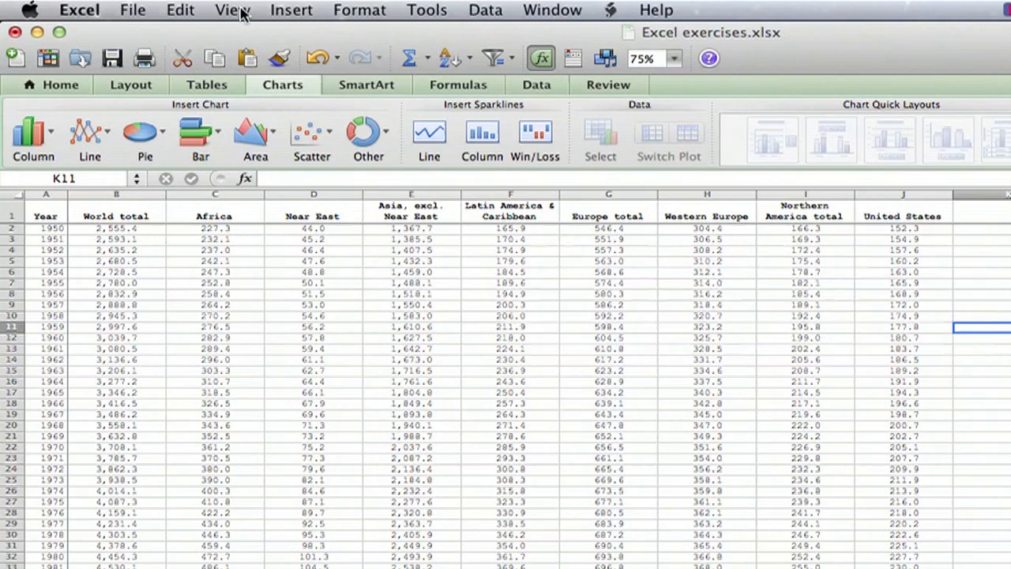
mouse_move(375, 115)
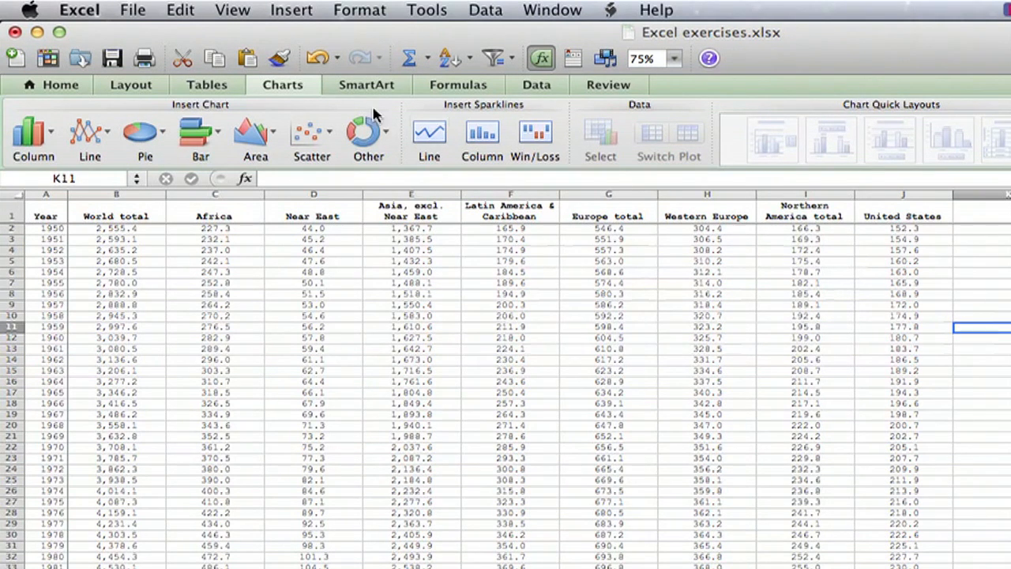
Open the Excel application menu from the menu bar.
left_click(79, 9)
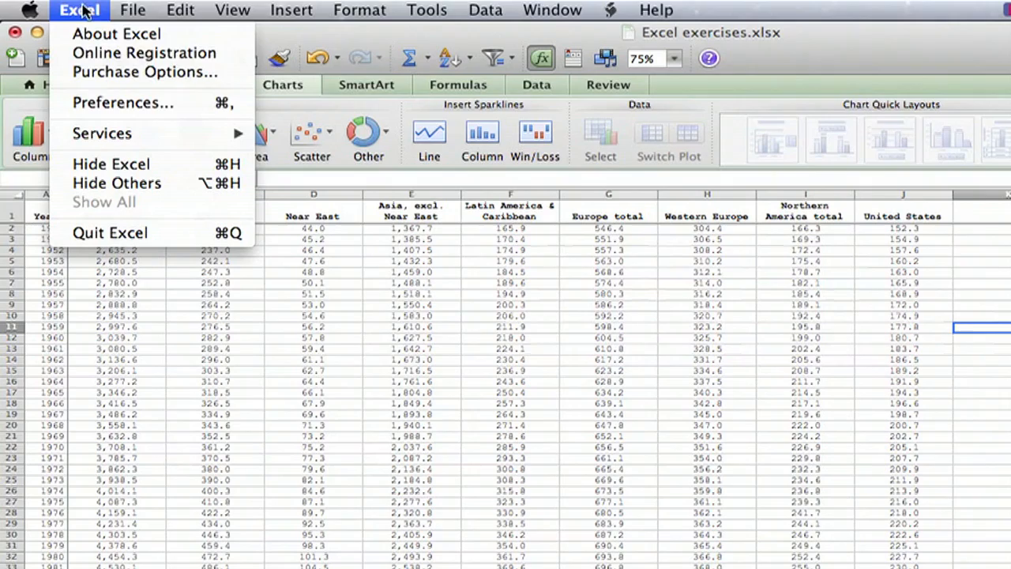
Turn off Show gridlines in Excel's View preferences.
left_click(122, 102)
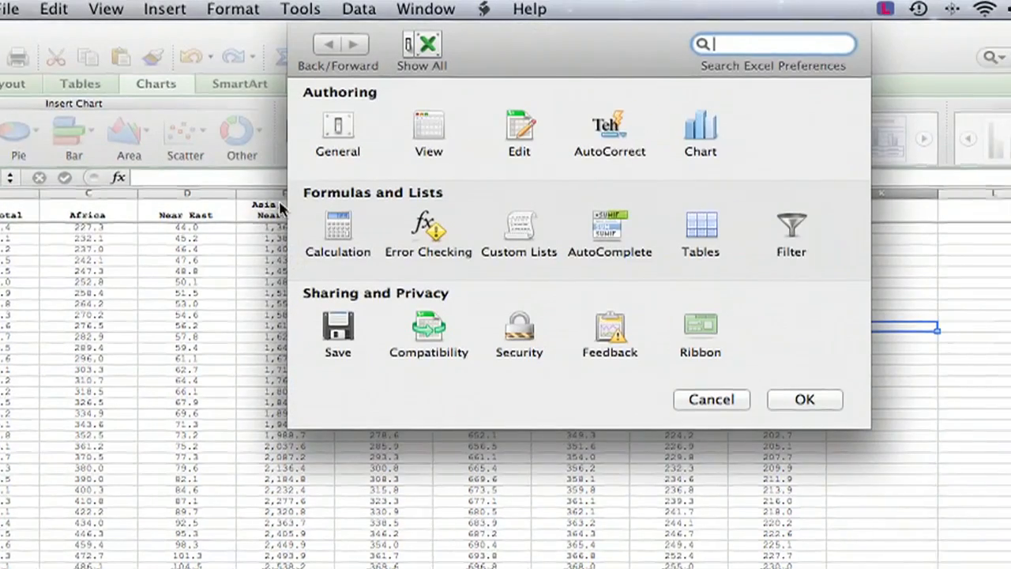
left_click(428, 130)
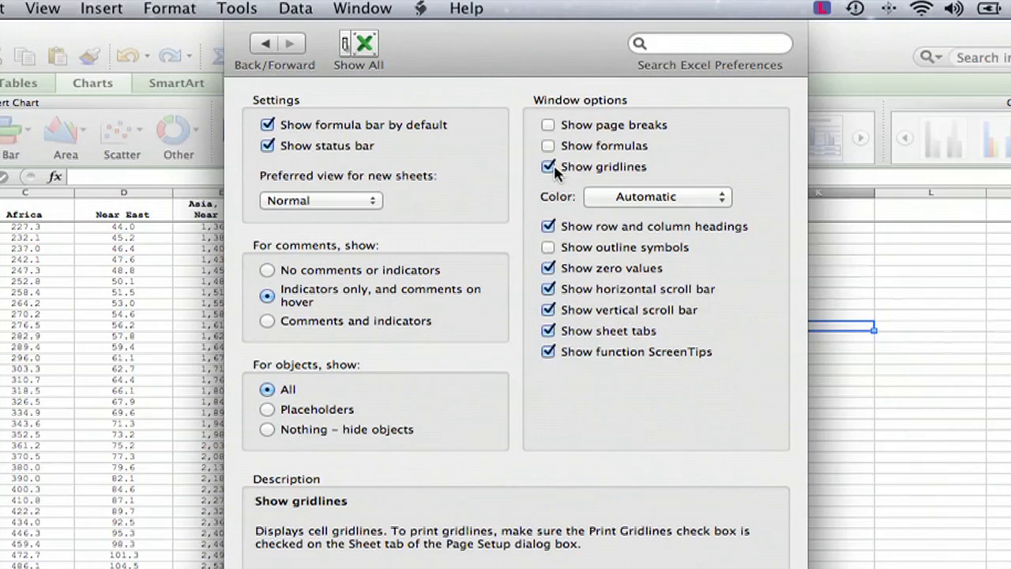
left_click(547, 167)
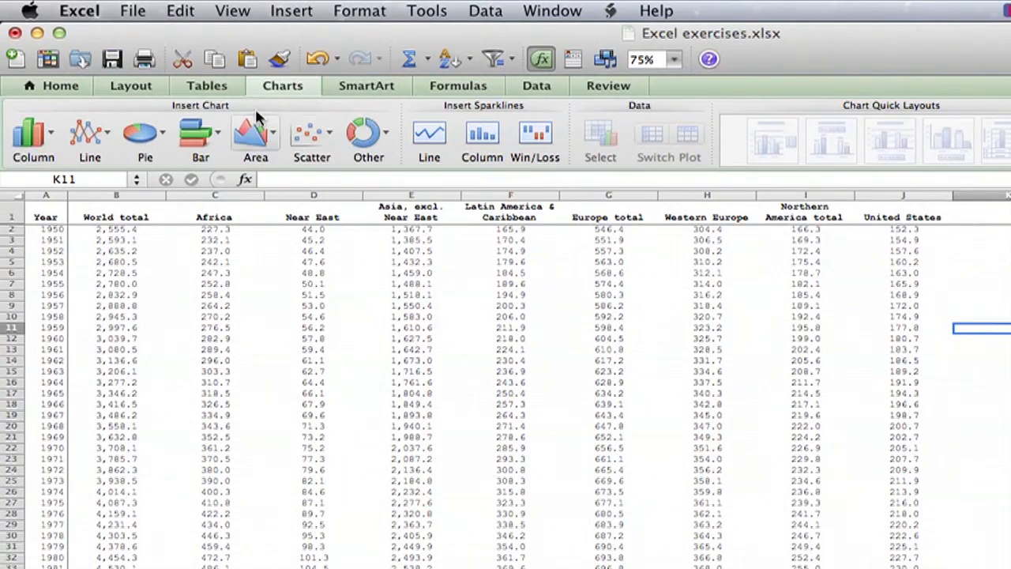
Switch the ribbon to the Home tab's font and alignment tools.
left_click(60, 85)
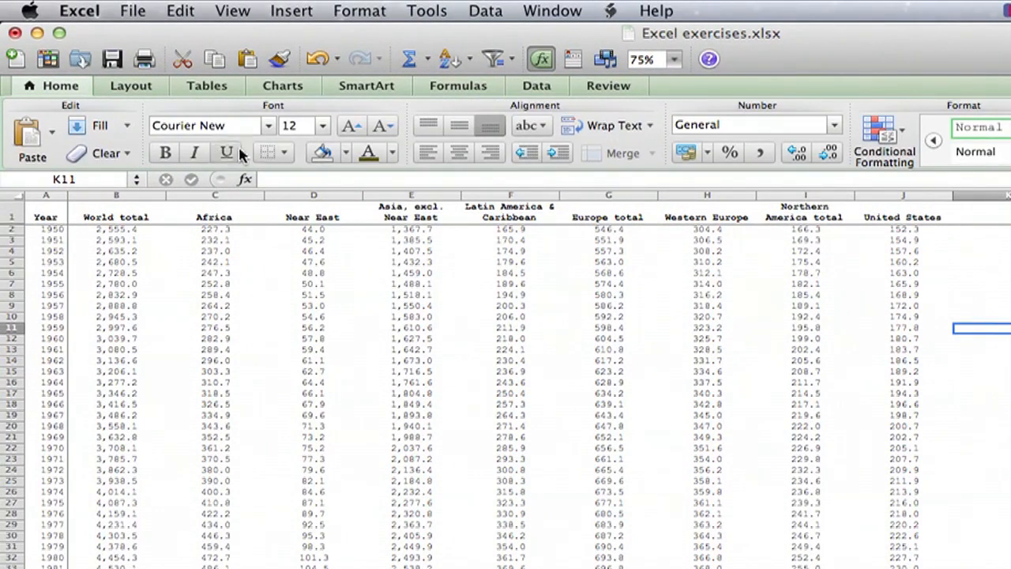
mouse_move(907, 382)
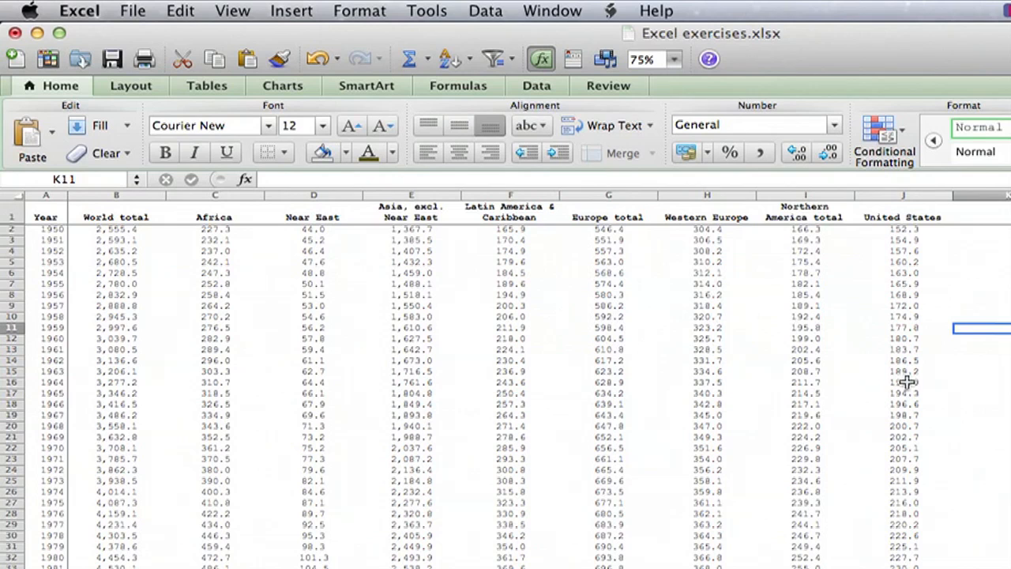